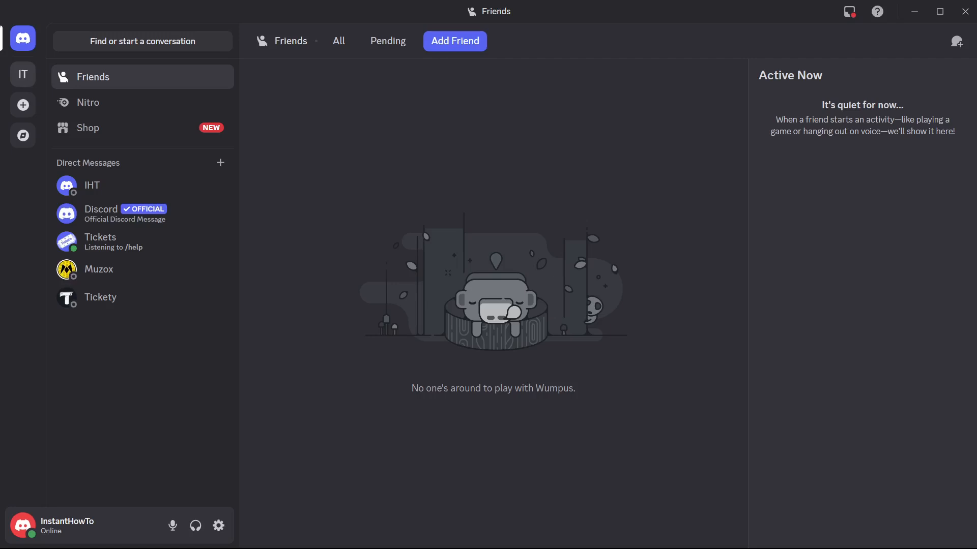
mouse_move(787, 397)
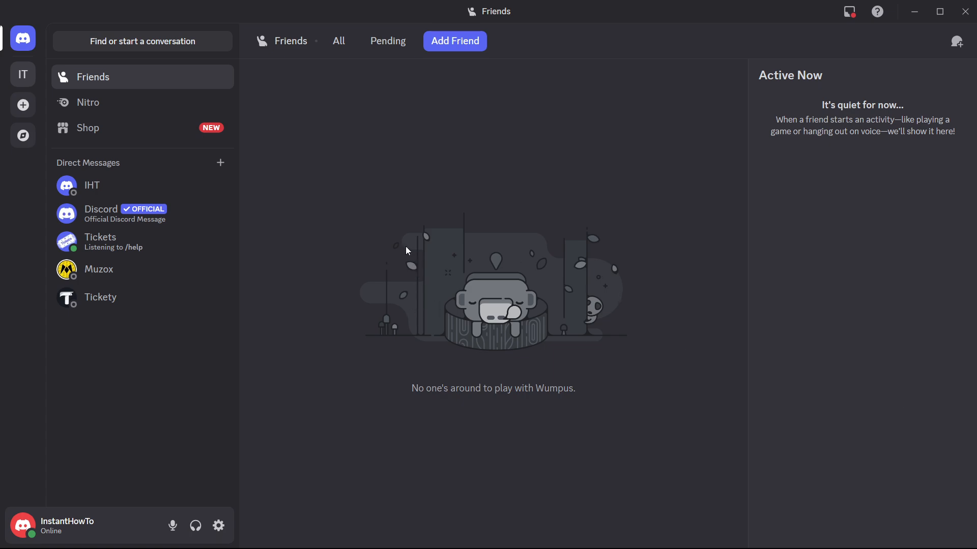
mouse_move(362, 213)
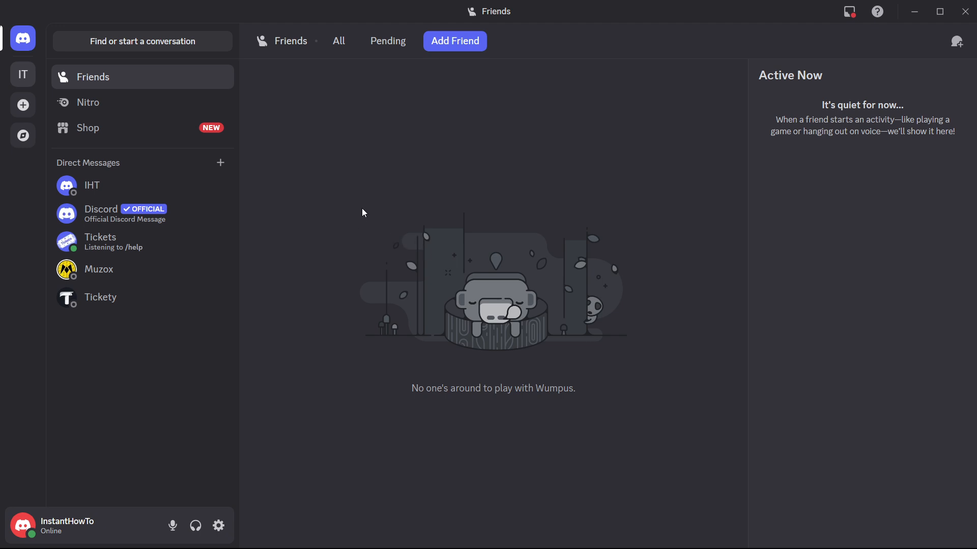
mouse_move(218, 526)
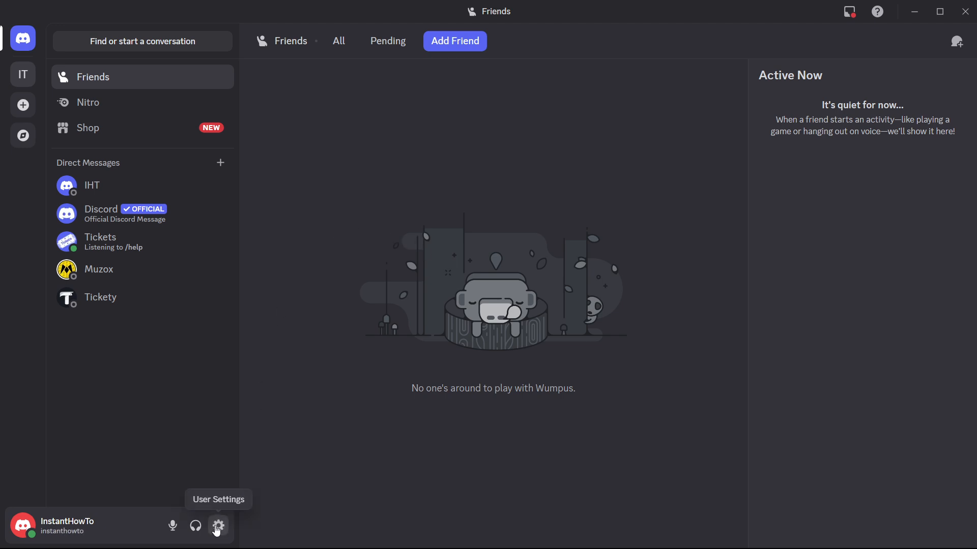
Bring up Data & Privacy in User Settings with the Request your data section in view.
left_click(216, 527)
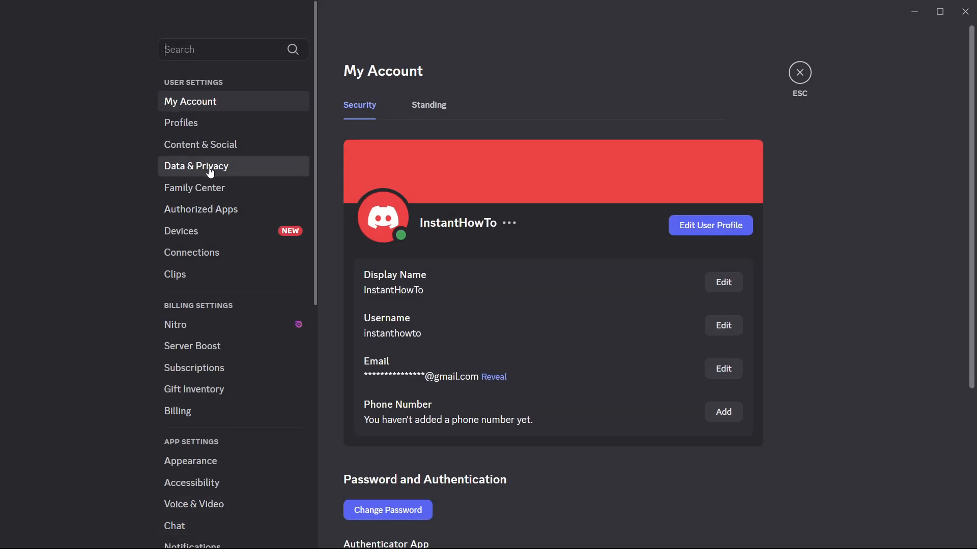
left_click(195, 166)
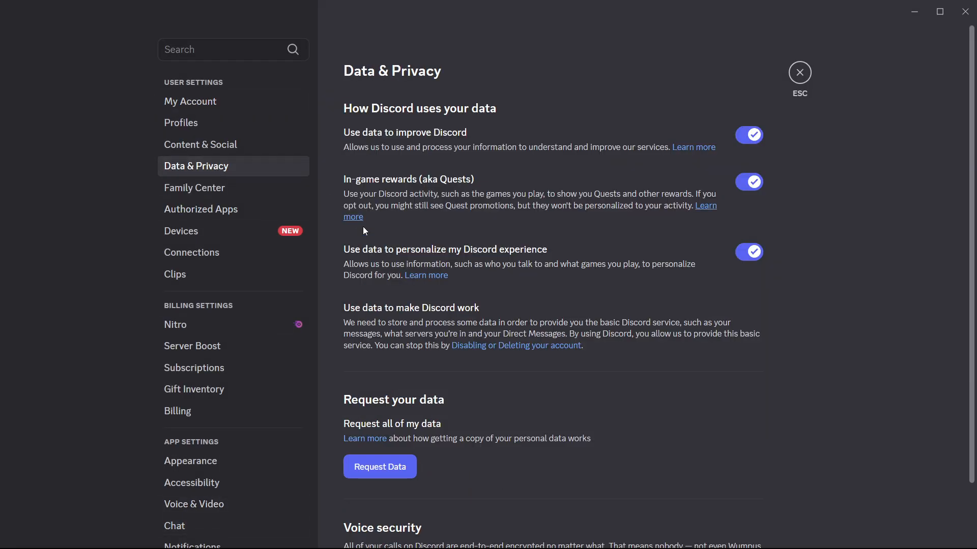
scroll("down", 3)
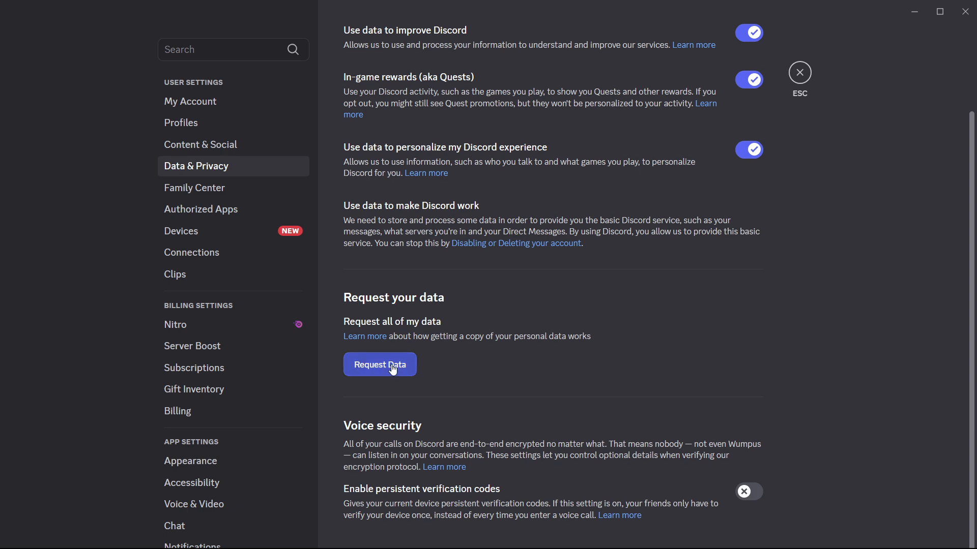
Submit a data request covering Account, Your Activity, Activities, Messages, Programs and Servers.
left_click(380, 364)
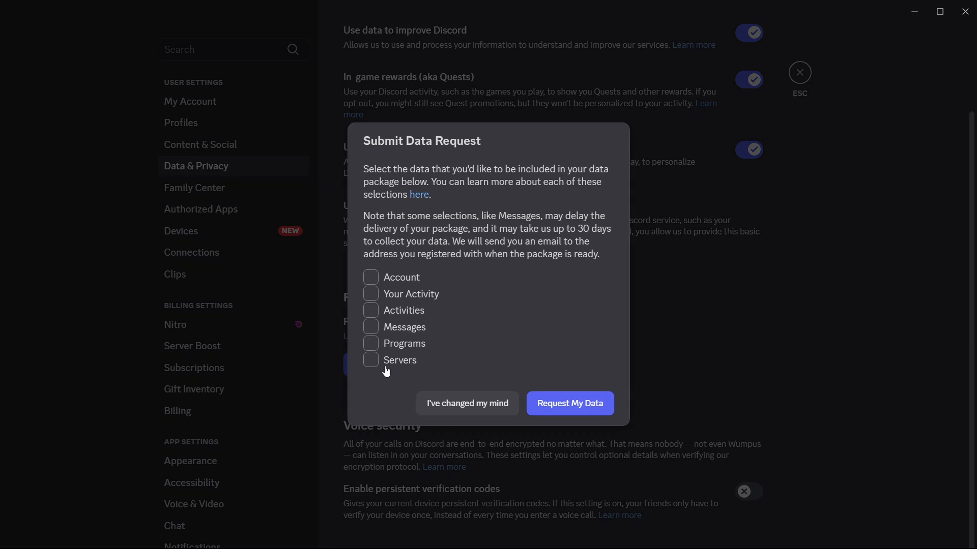
mouse_move(446, 131)
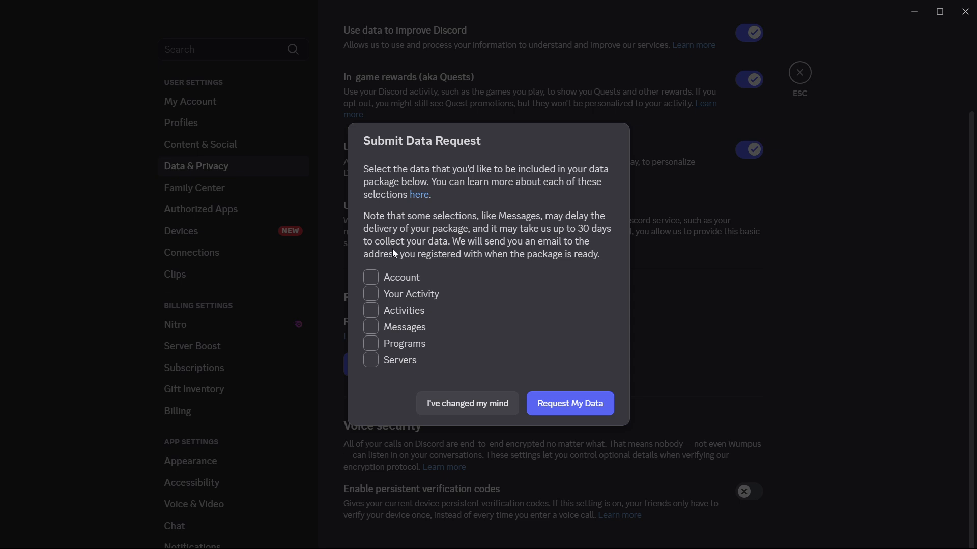
mouse_move(402, 284)
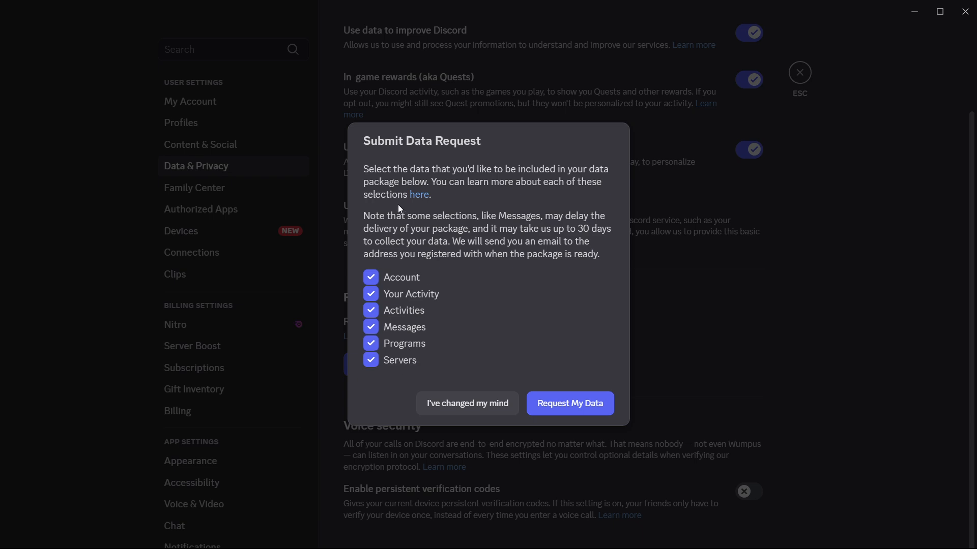
mouse_move(444, 223)
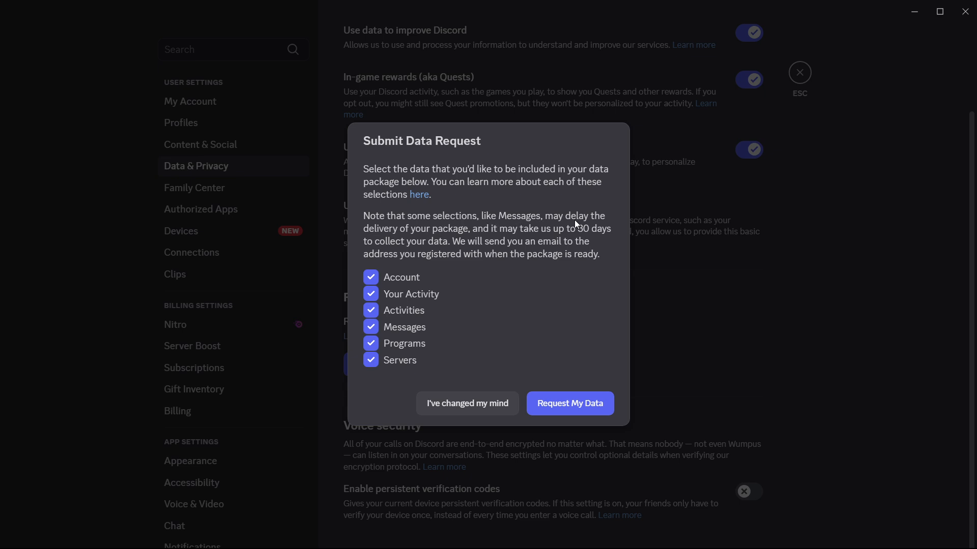
mouse_move(479, 235)
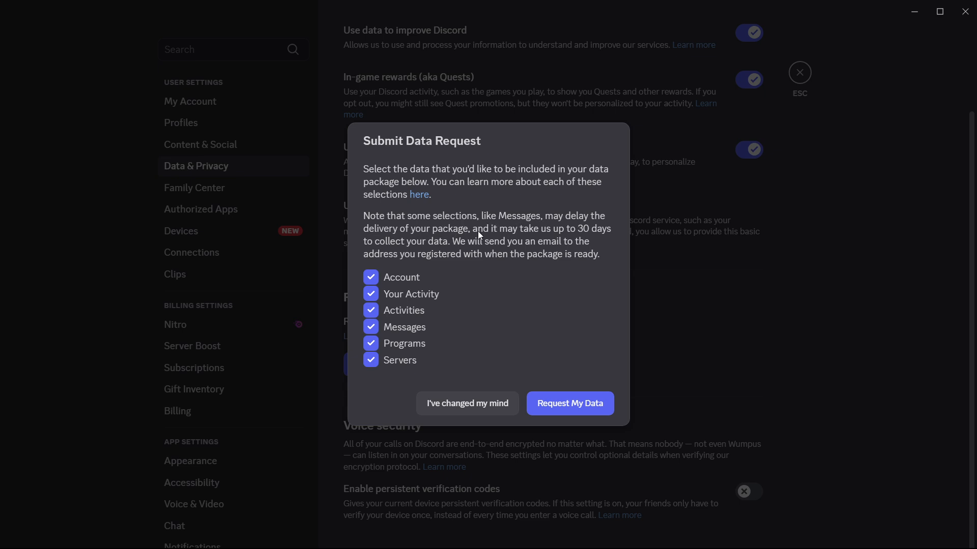
mouse_move(563, 228)
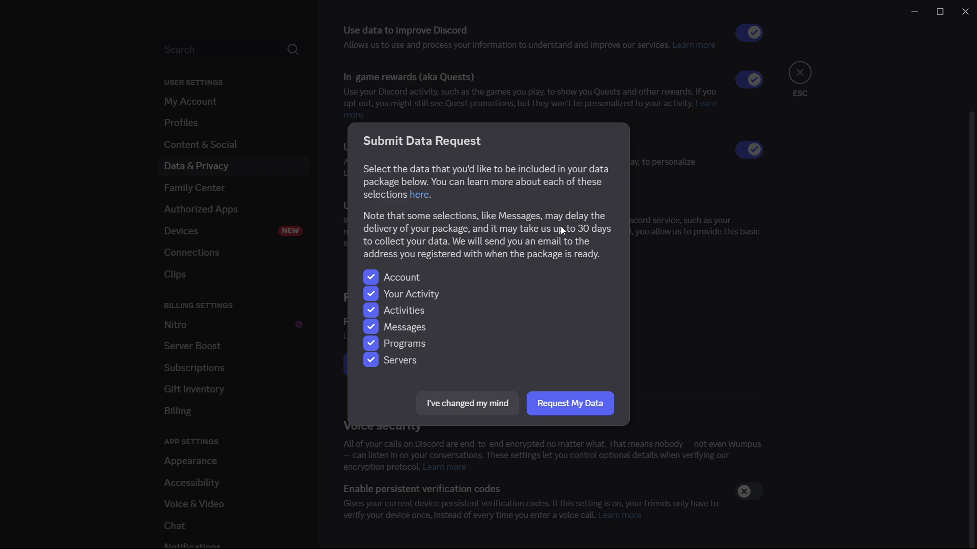
mouse_move(479, 264)
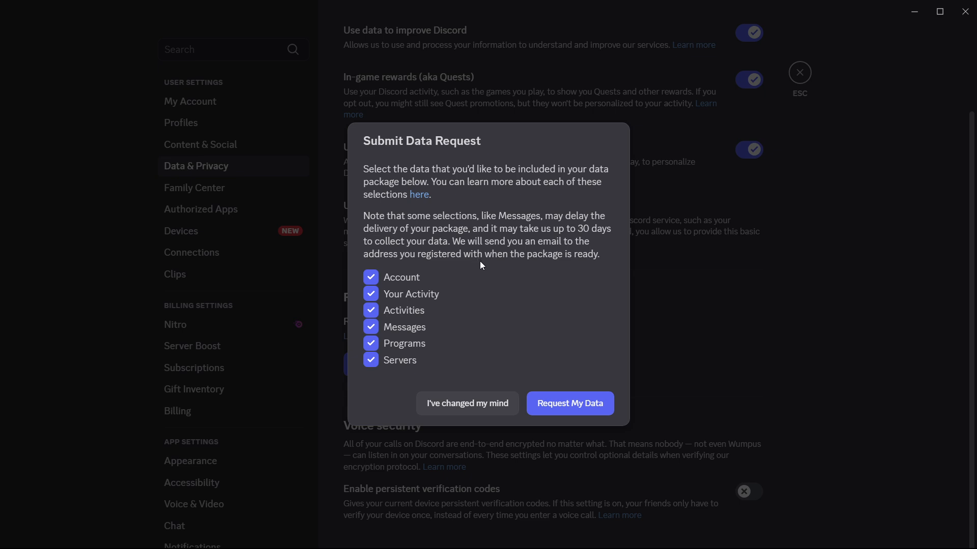
mouse_move(450, 275)
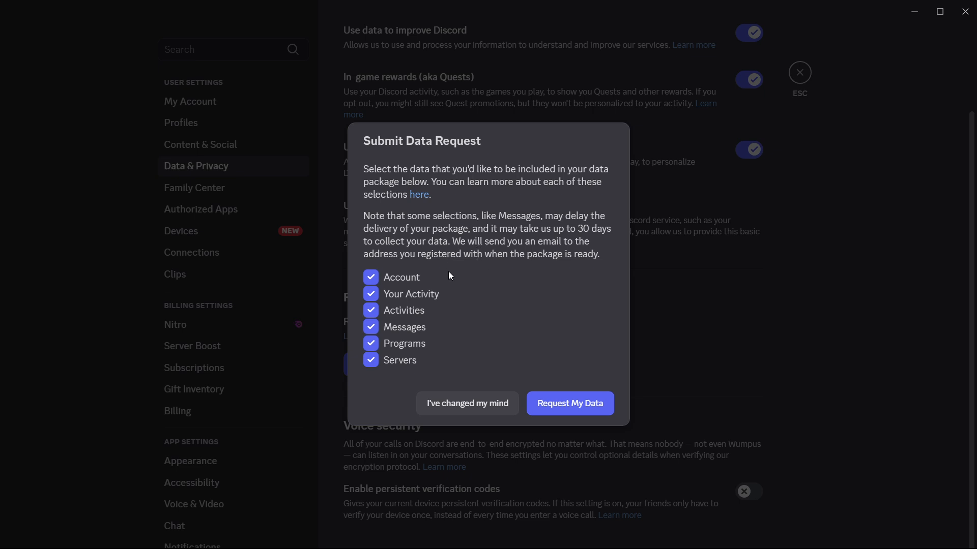
mouse_move(515, 251)
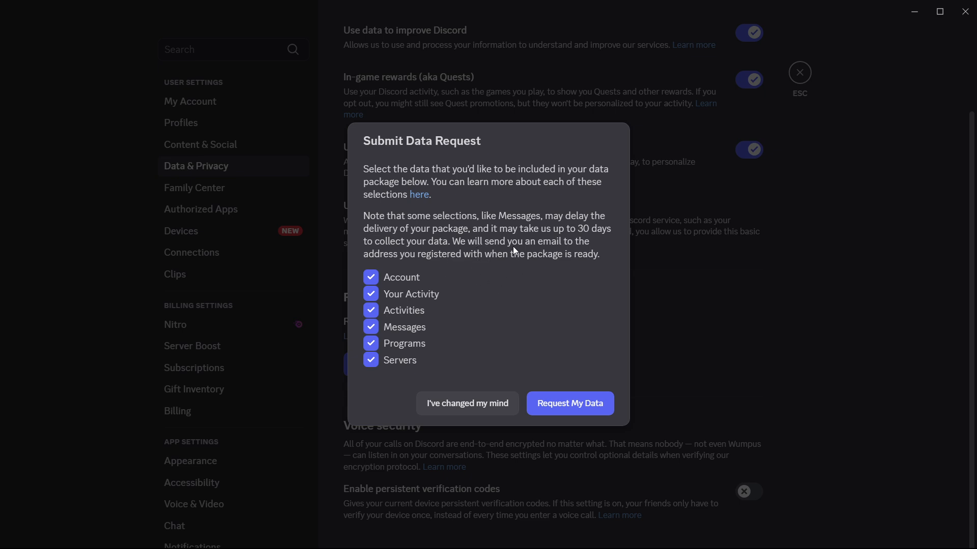
mouse_move(520, 248)
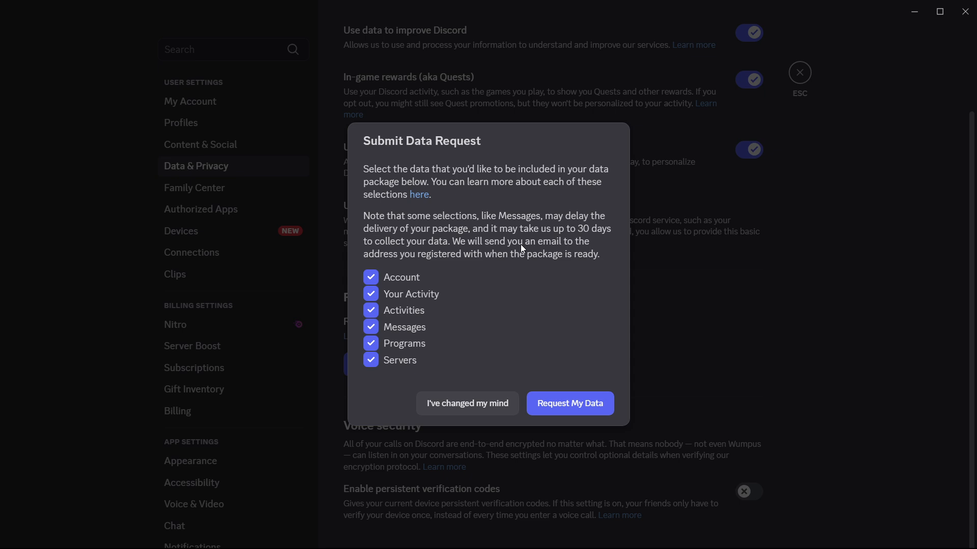
mouse_move(498, 276)
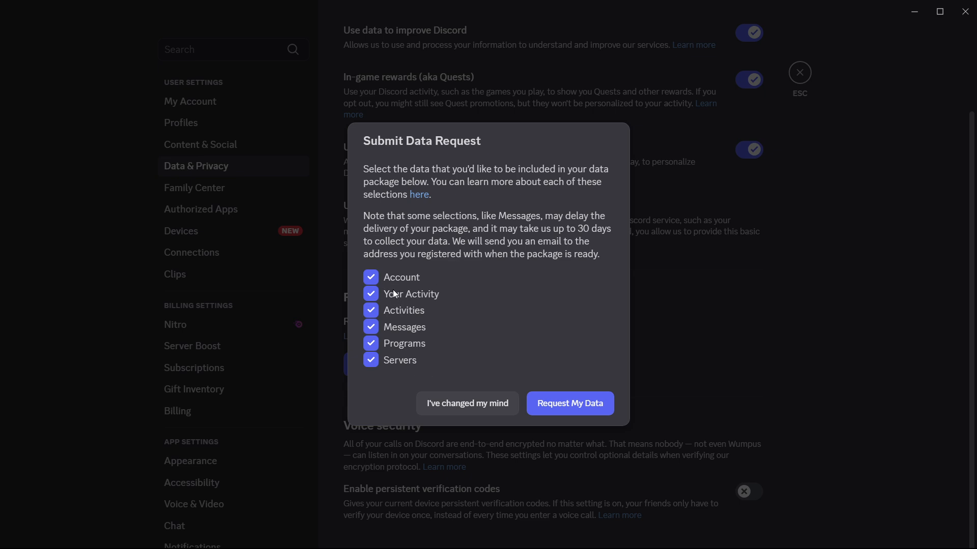
mouse_move(662, 384)
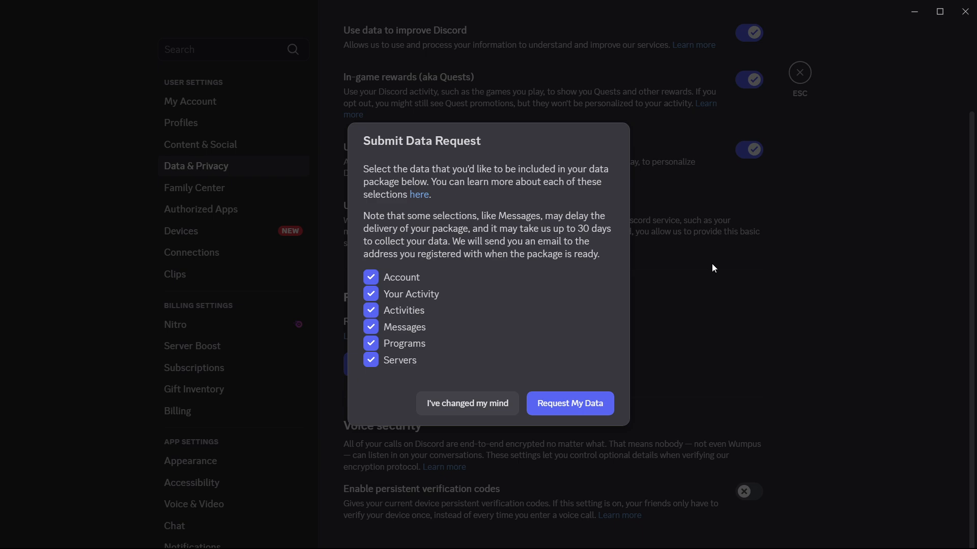
left_click(467, 403)
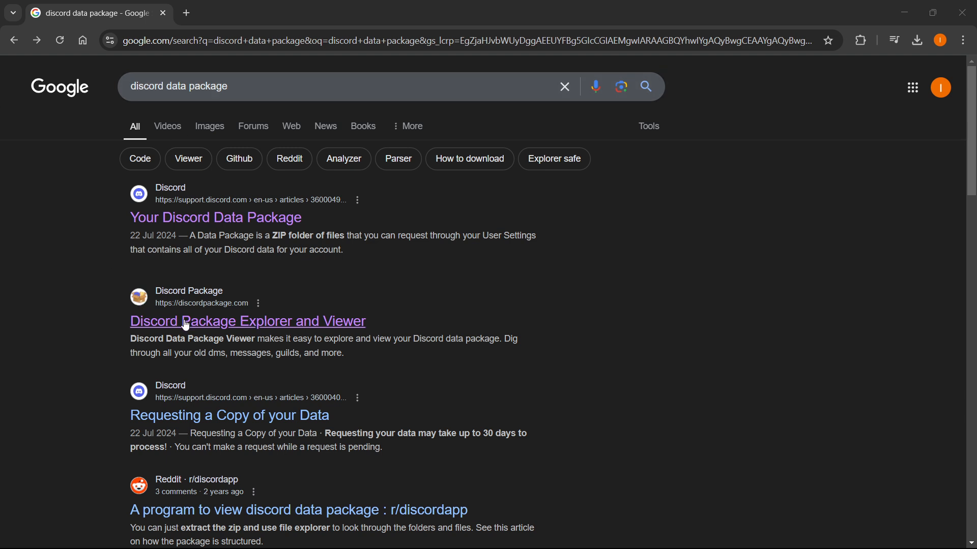
mouse_move(234, 328)
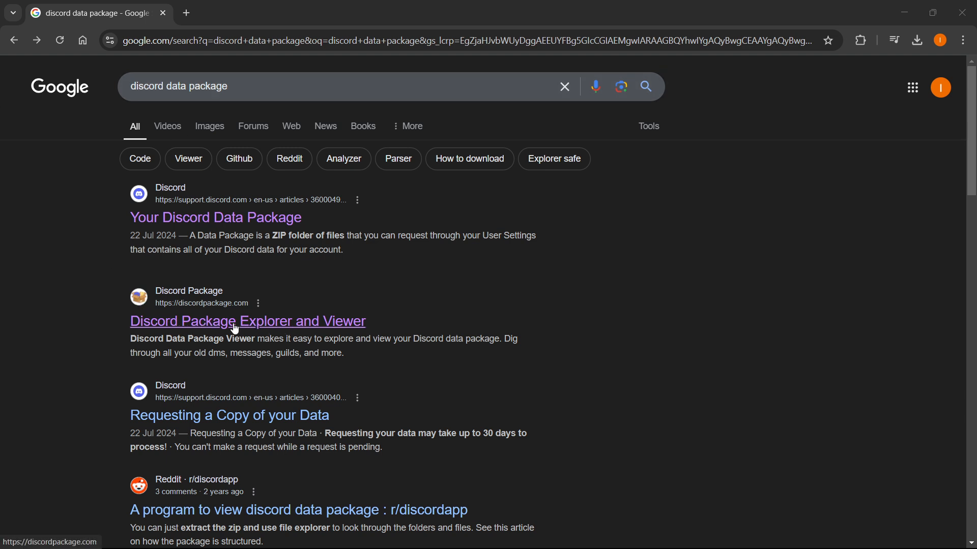
From the 'discord data package' results, go to the discordpackage.com explorer site.
left_click(247, 321)
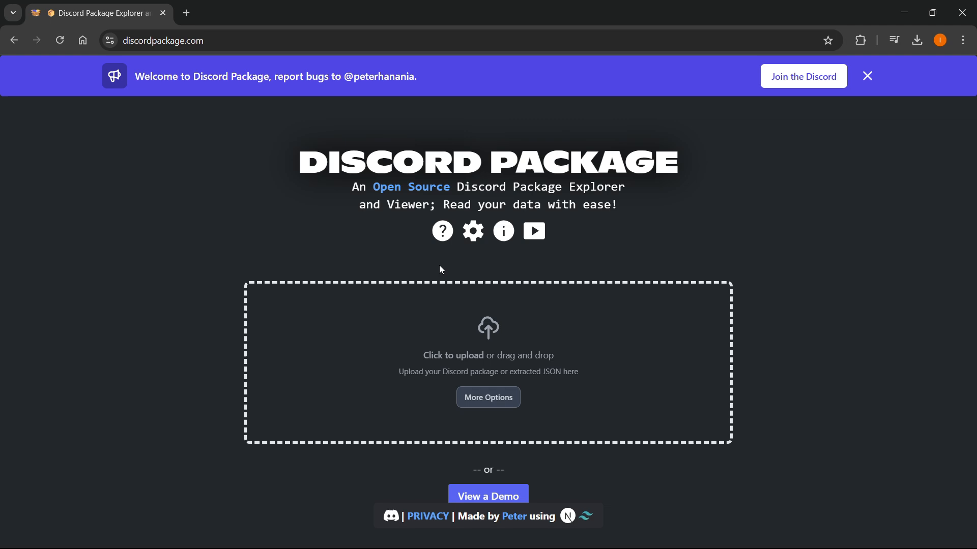
Browse Downloads in the upload chooser, cancel without uploading, and load the demo dashboard instead.
left_click(866, 77)
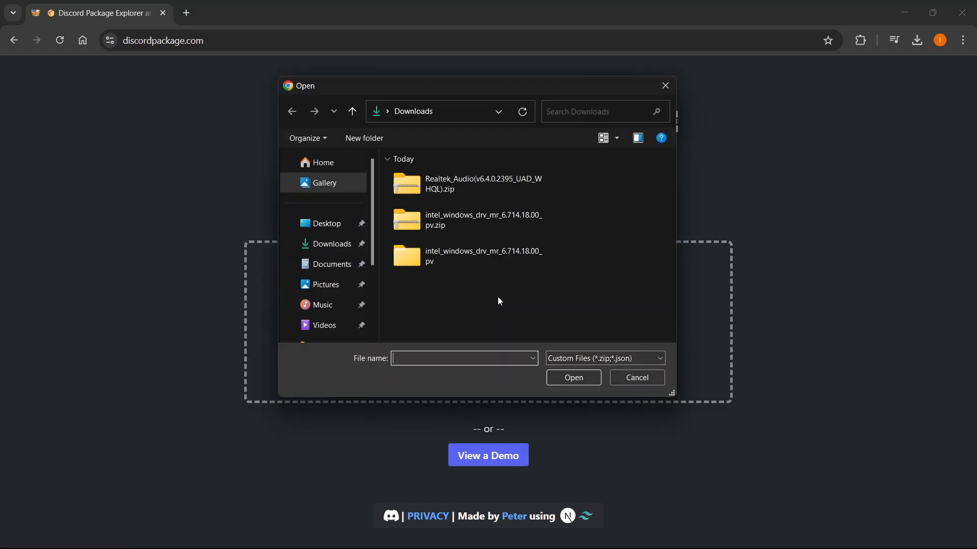
left_click(331, 243)
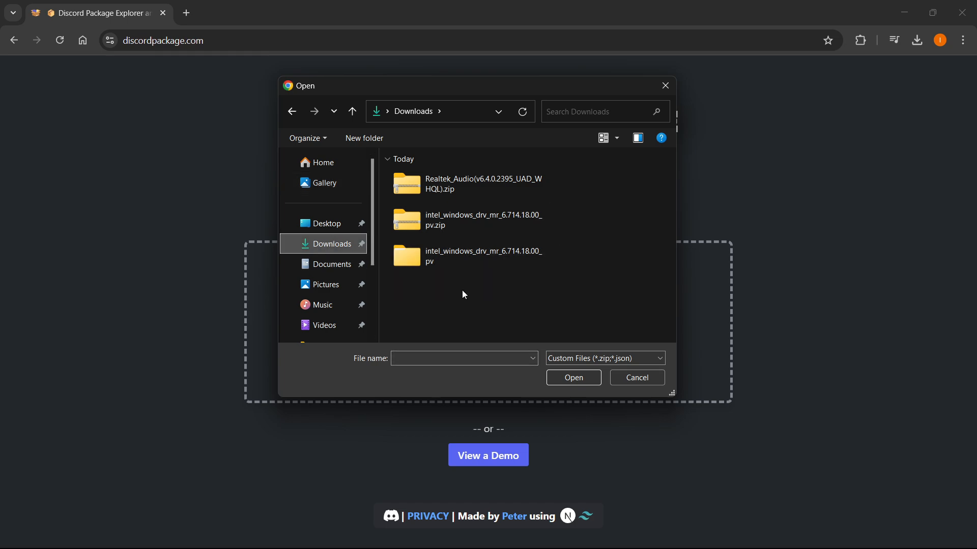
left_click(483, 184)
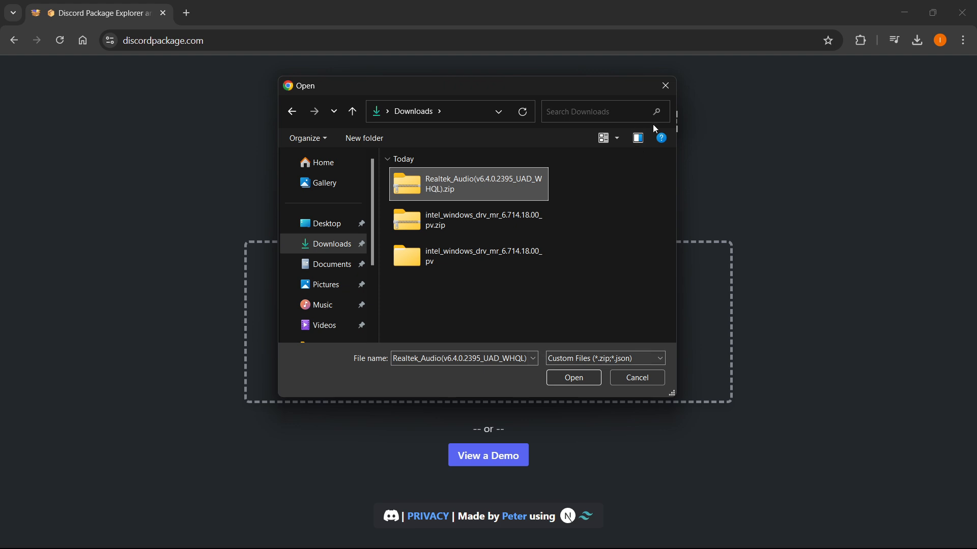
left_click(635, 377)
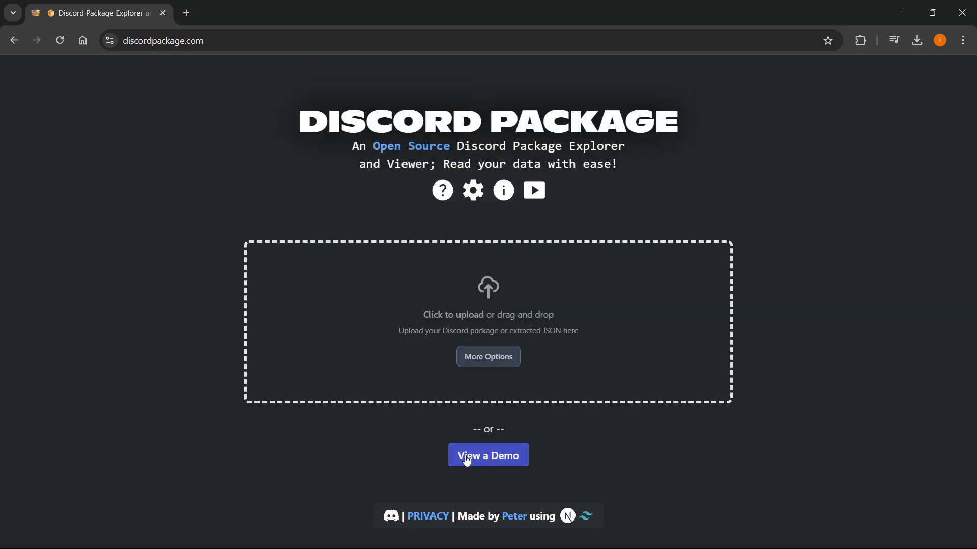
left_click(488, 455)
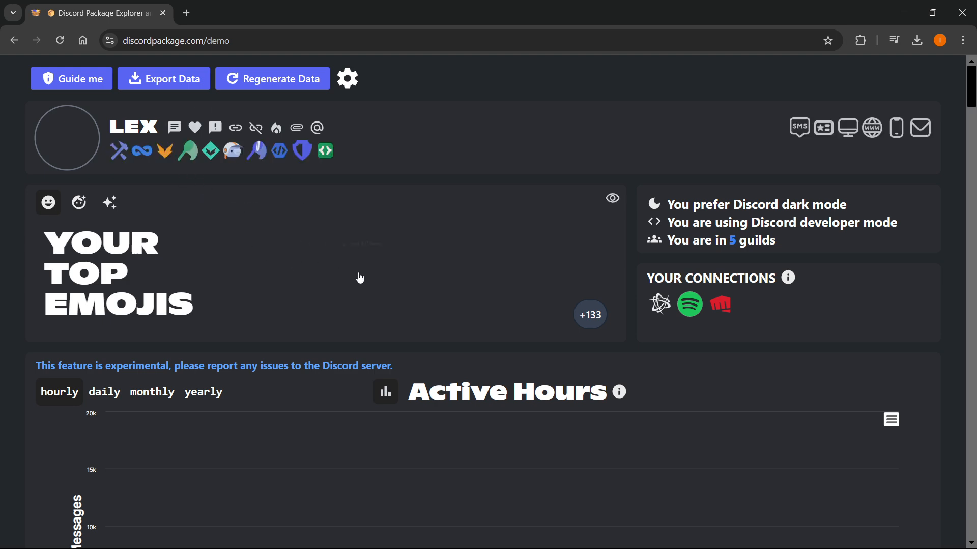
Scroll the demo dashboard through top users and transactions, dismissing the Avast warning.
left_click(71, 79)
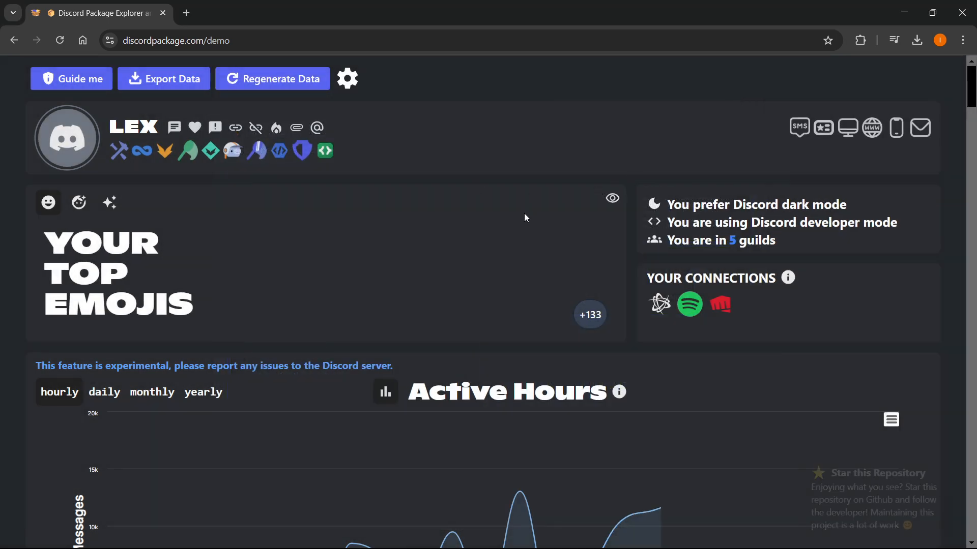
scroll("down", 3)
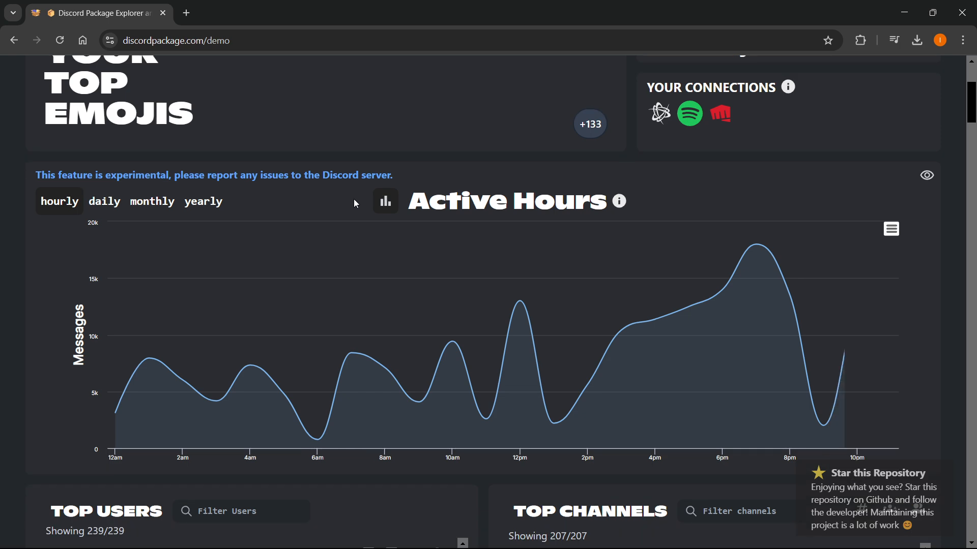
scroll("down", 3)
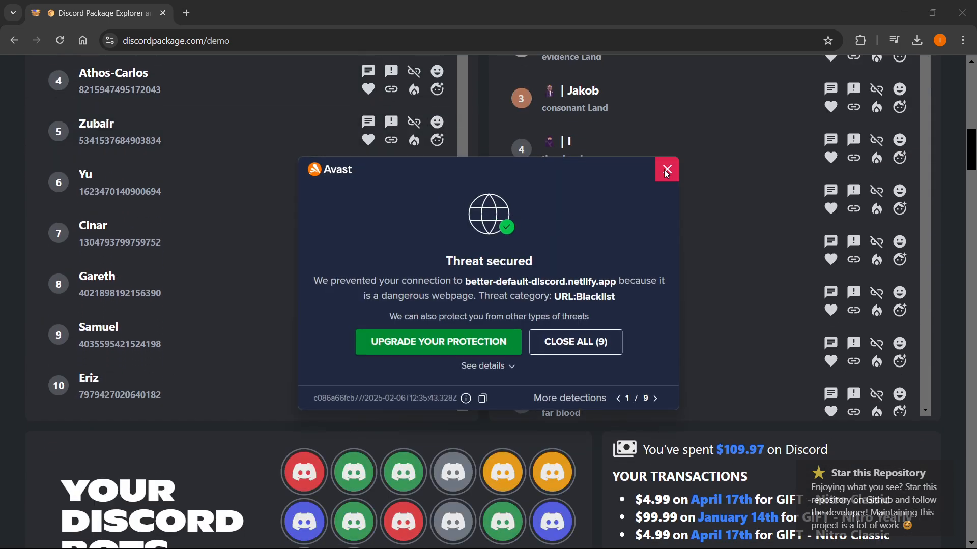
left_click(665, 169)
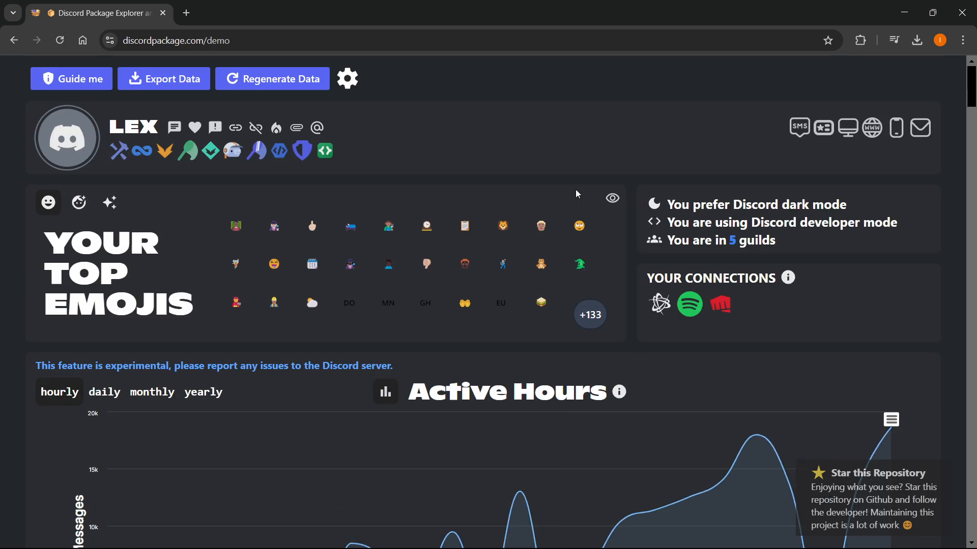